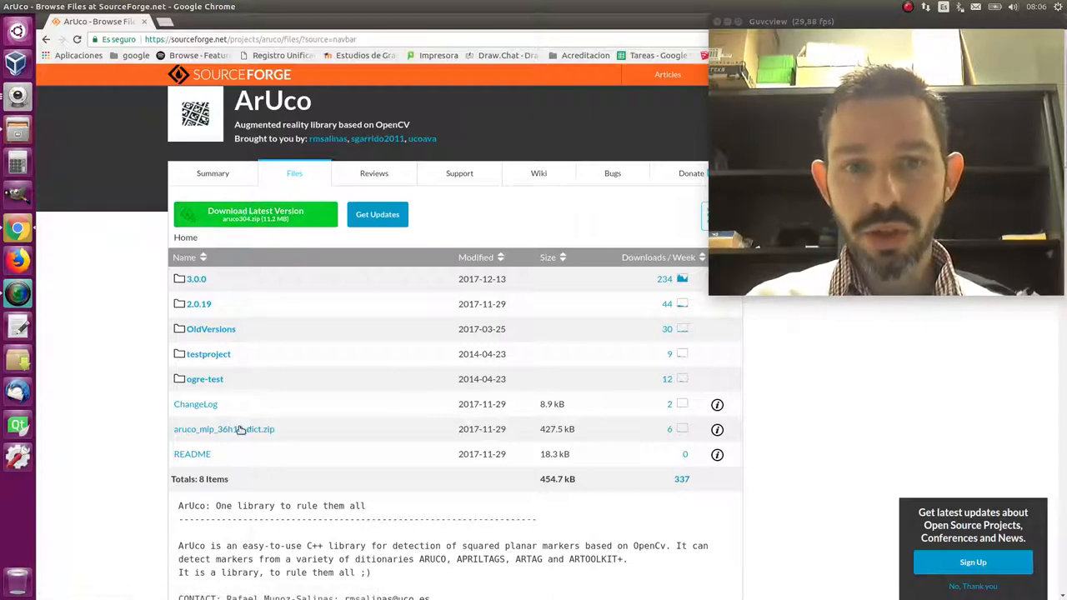
pyautogui.moveTo(223, 428)
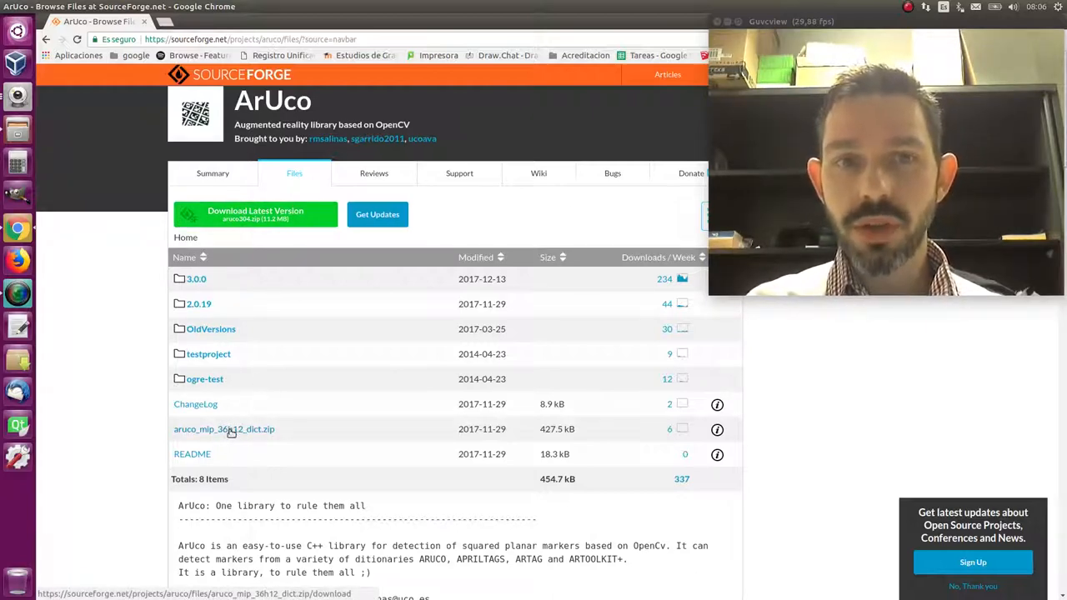
# Step: Download aruco_mip_36h12_dict.zip from the ArUco SourceForge Files page
pyautogui.click(223, 428)
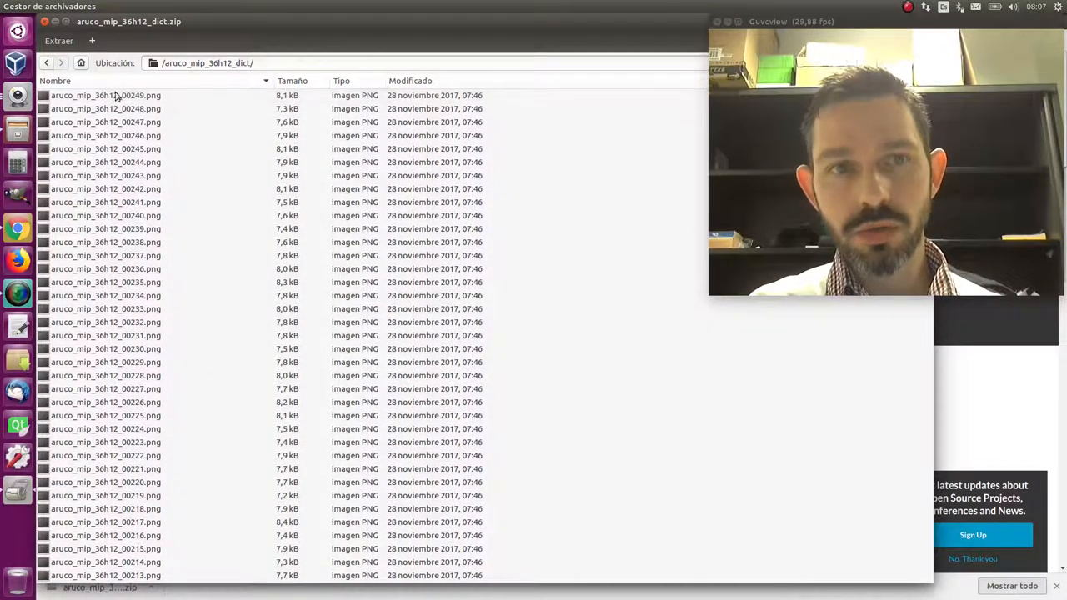
# Step: Scroll through the marker PNG files listed in the aruco_mip_36h12_dict.zip archive
pyautogui.scroll(-3)
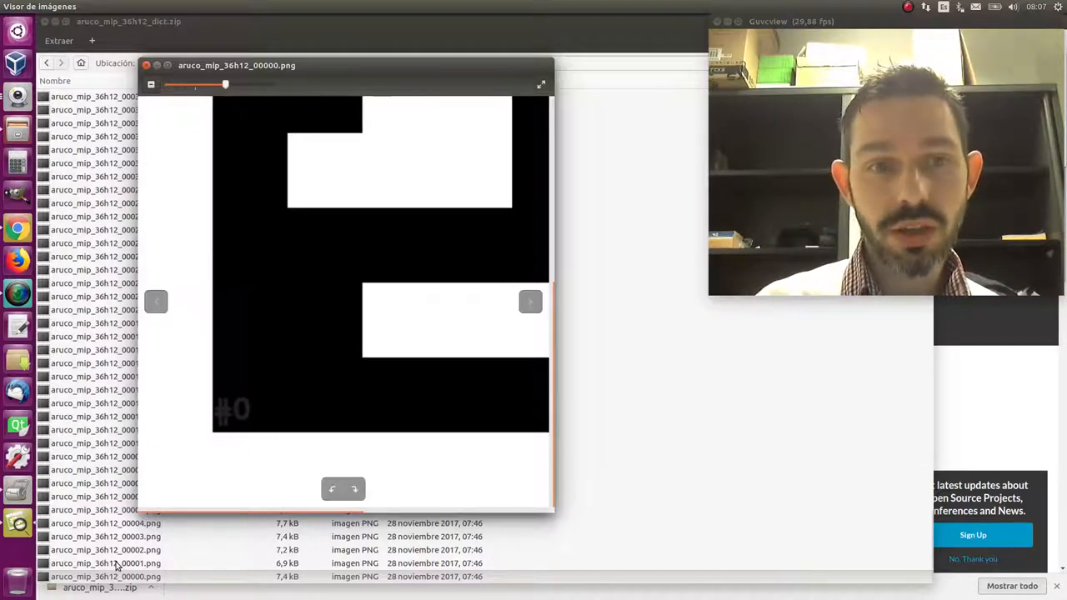
# Step: View marker image aruco_mip_36h12_00001.png zoomed out to full size, then close the viewer
pyautogui.click(530, 301)
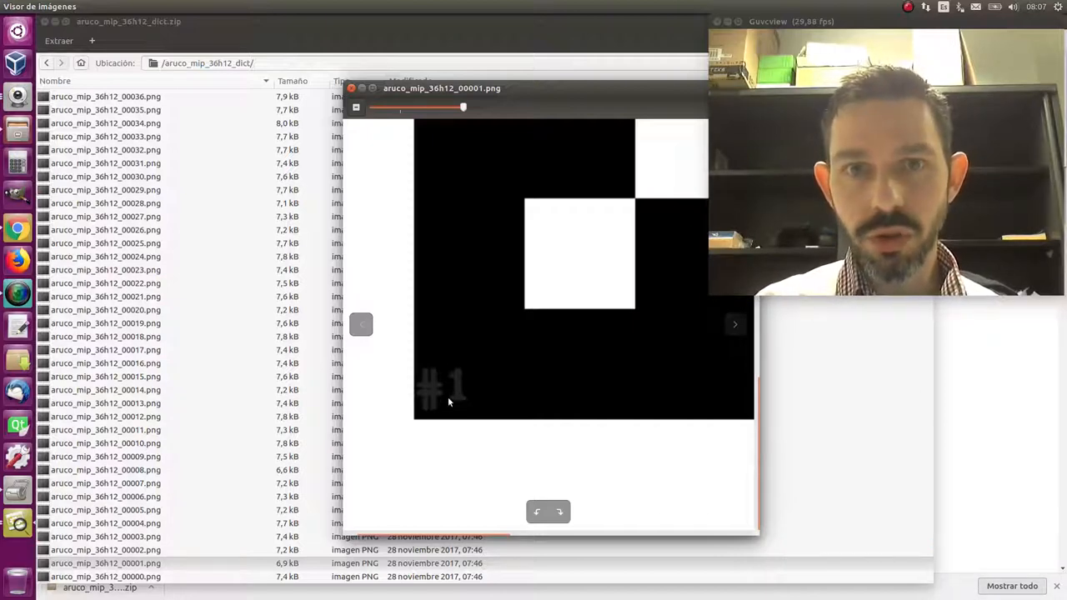
pyautogui.moveTo(462, 106); pyautogui.dragTo(398, 107)
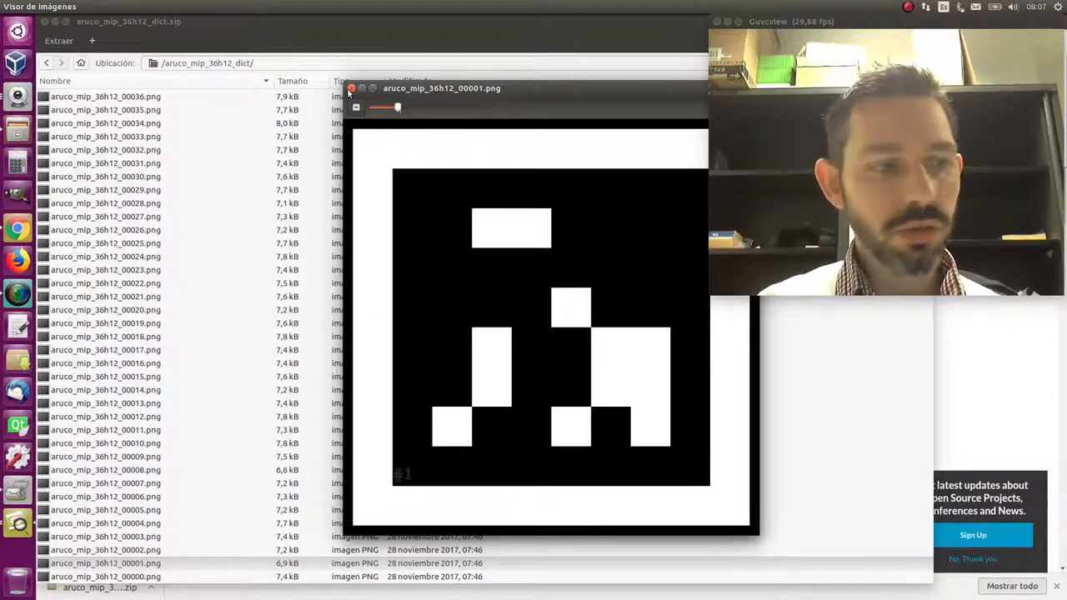
pyautogui.click(350, 88)
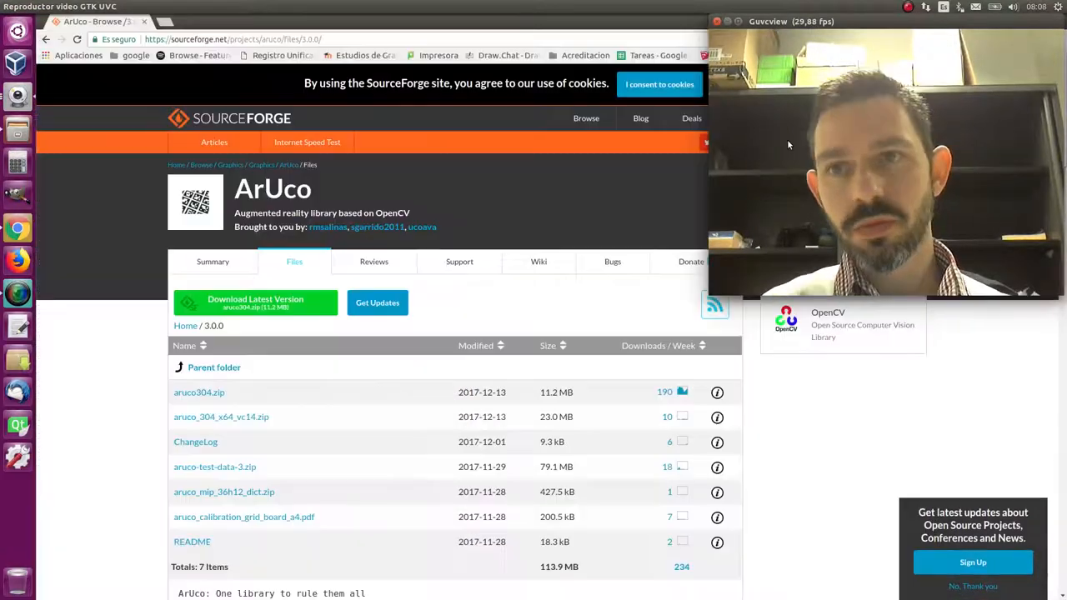
pyautogui.moveTo(184, 345)
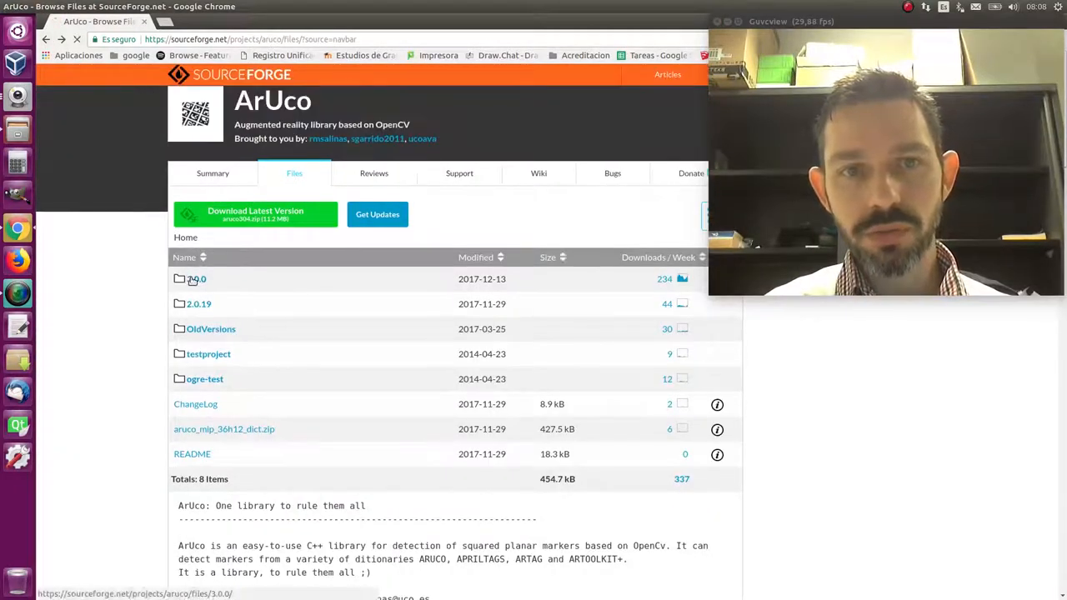
# Step: Open the 3.0.0 release folder and download aruco_304_x64_vc14.zip
pyautogui.click(197, 278)
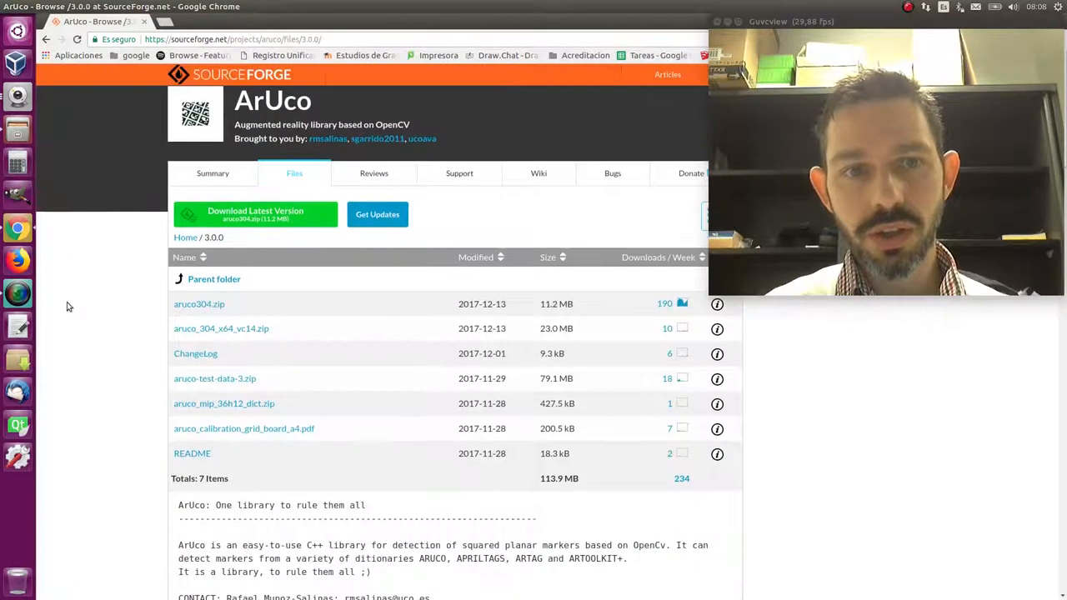
pyautogui.moveTo(199, 304)
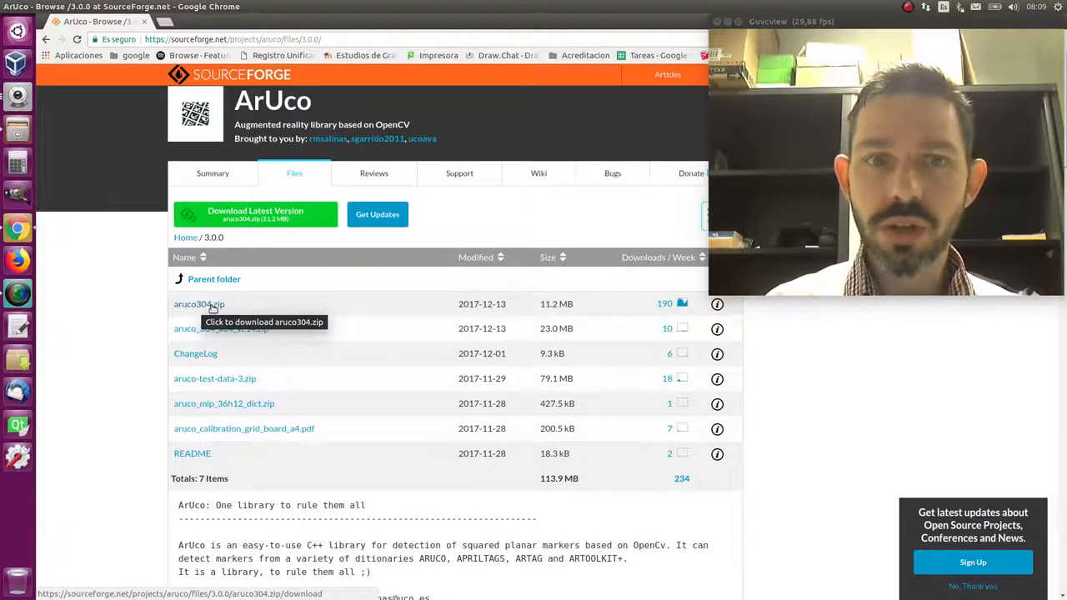
pyautogui.moveTo(221, 327)
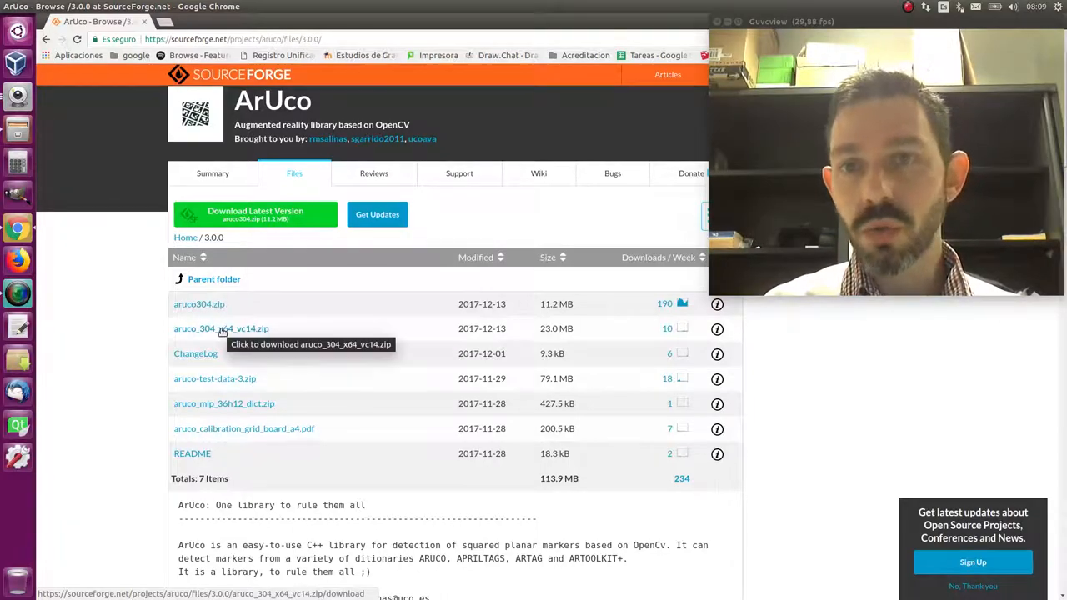
pyautogui.click(221, 327)
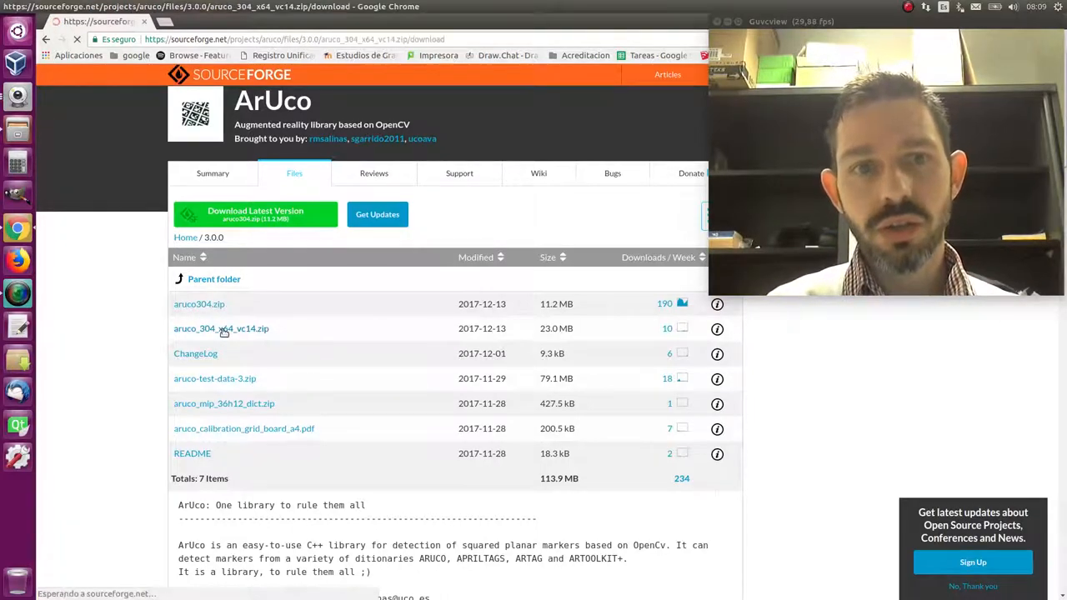
pyautogui.click(221, 327)
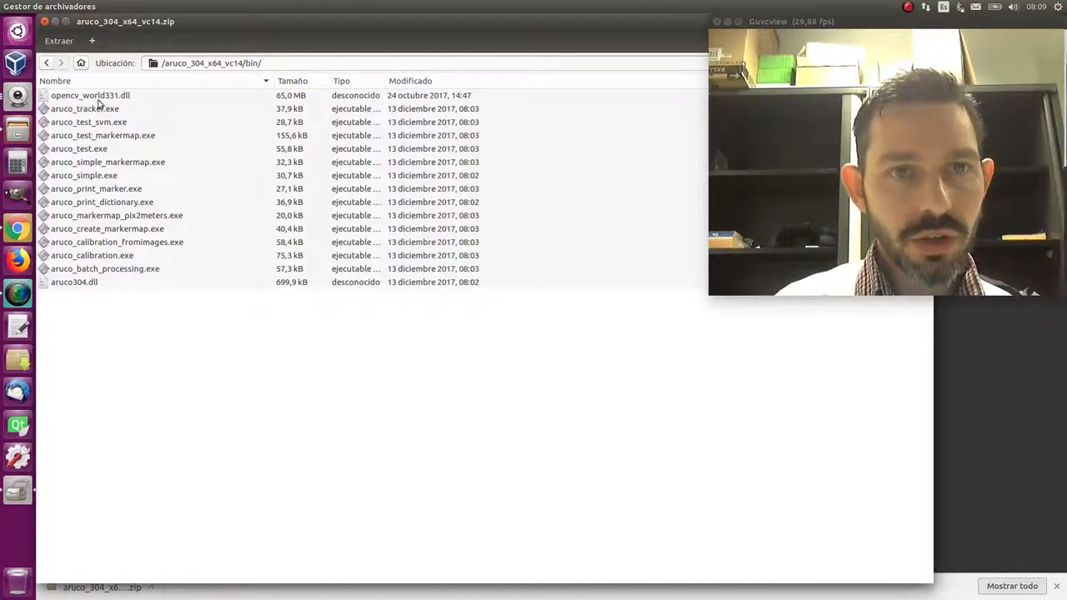
pyautogui.moveTo(68, 305)
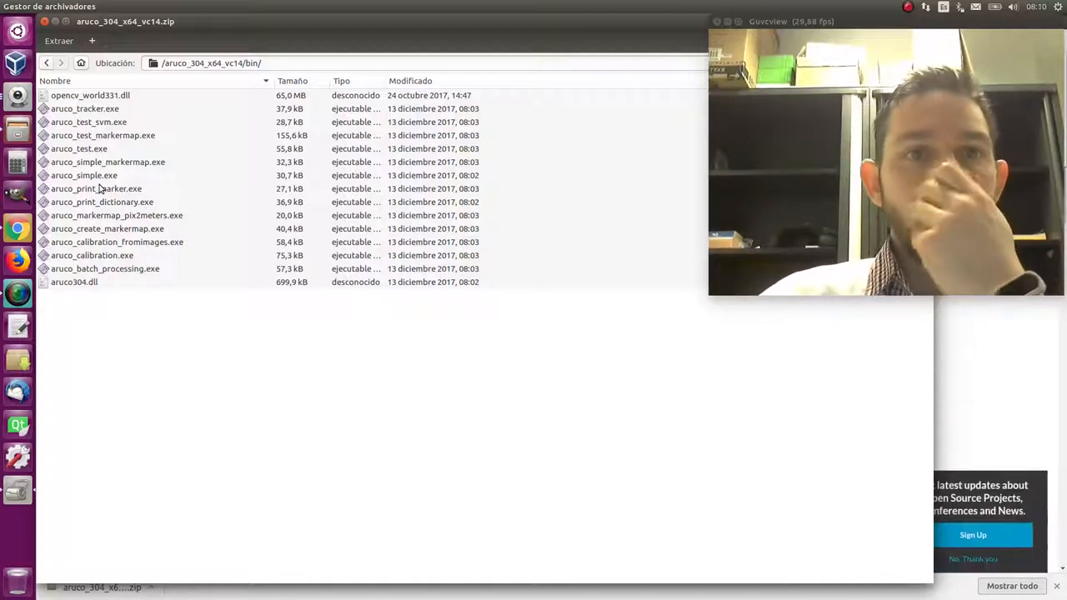
pyautogui.moveTo(90, 300)
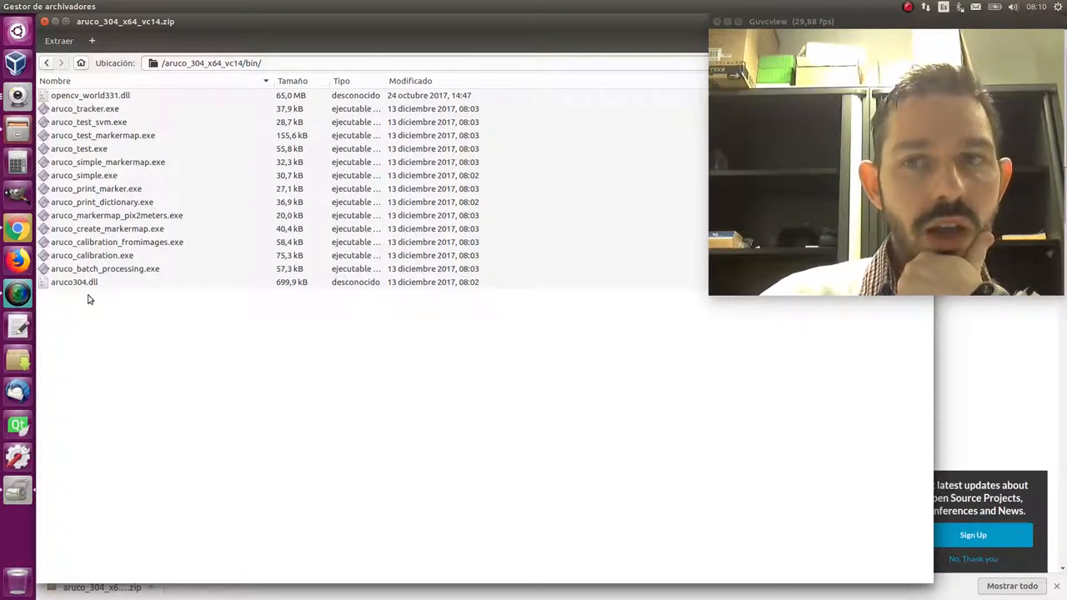
# Step: Select aruco_simple.exe in the archive's bin folder
pyautogui.click(84, 175)
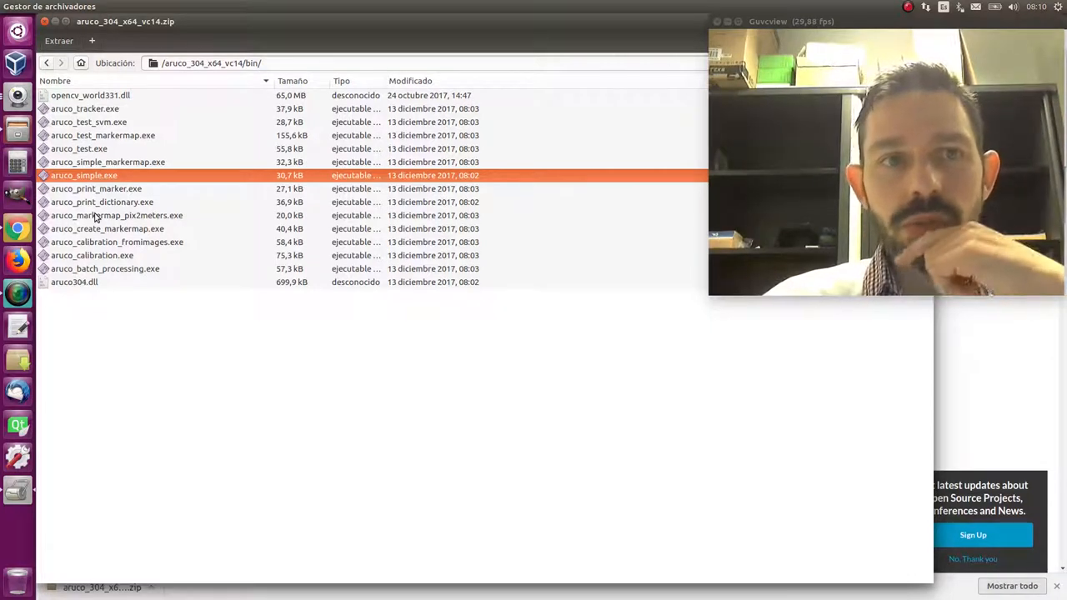
pyautogui.moveTo(202, 299)
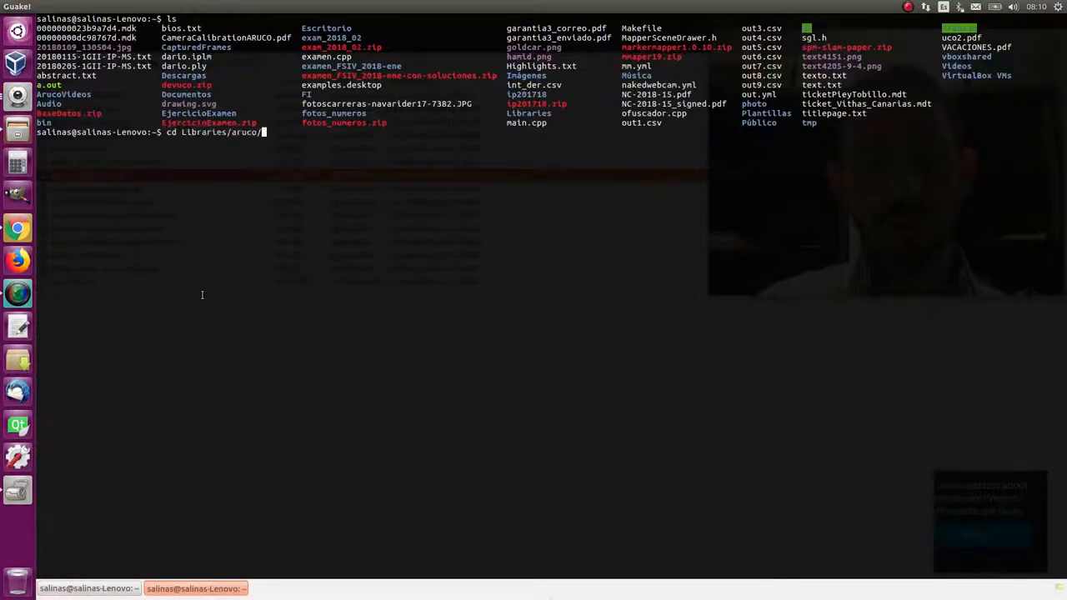
# Step: Change to the build-trunk-Desktop-Release utils folder and run ./aruco_simple for its usage help
pyautogui.write('trunk/')
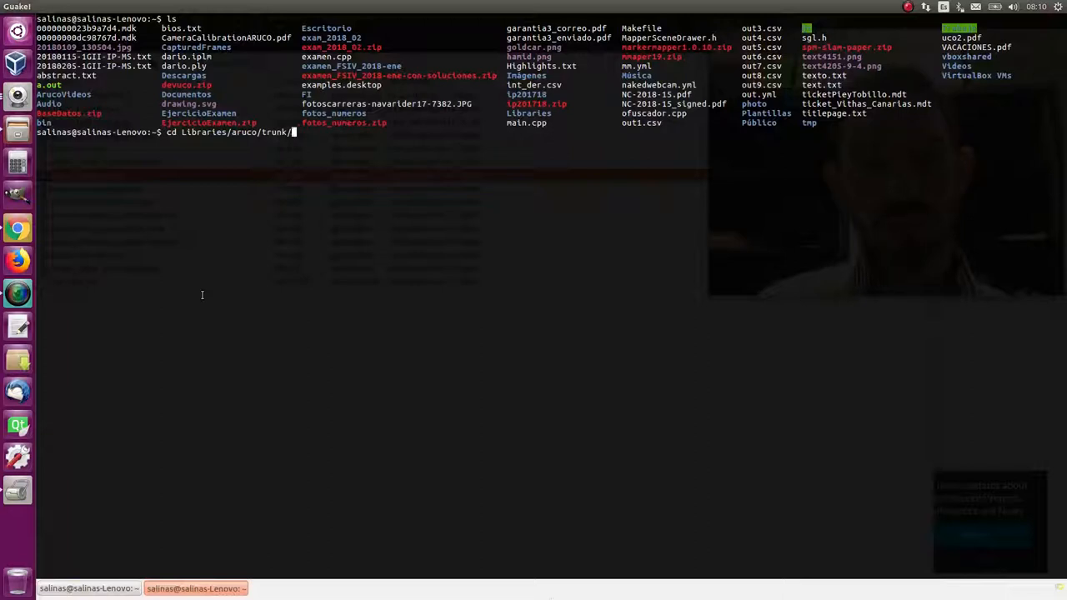
pyautogui.write('build')
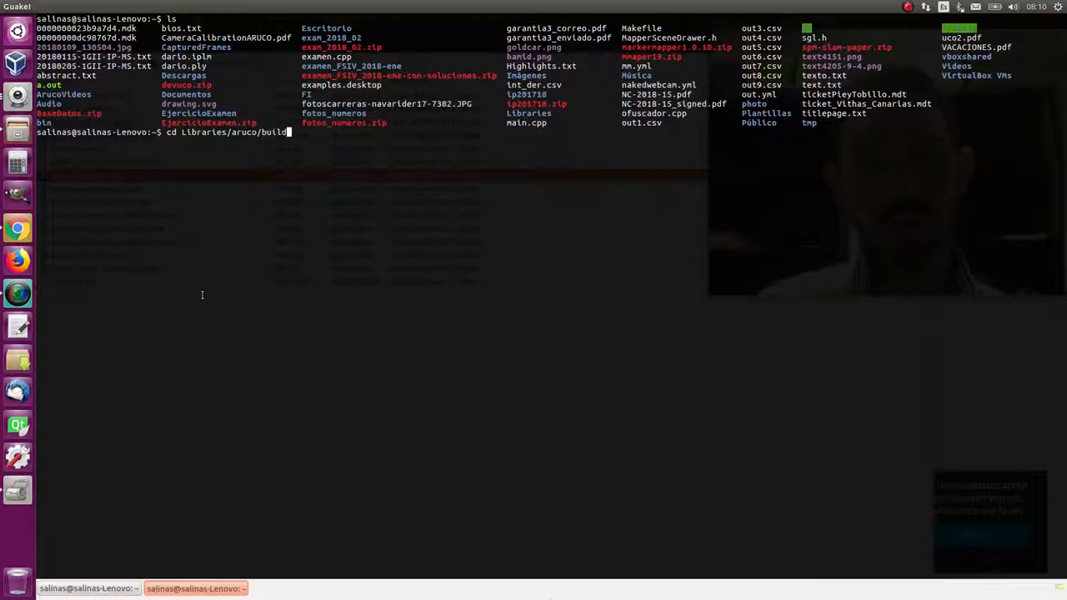
pyautogui.write('-trunk-R')
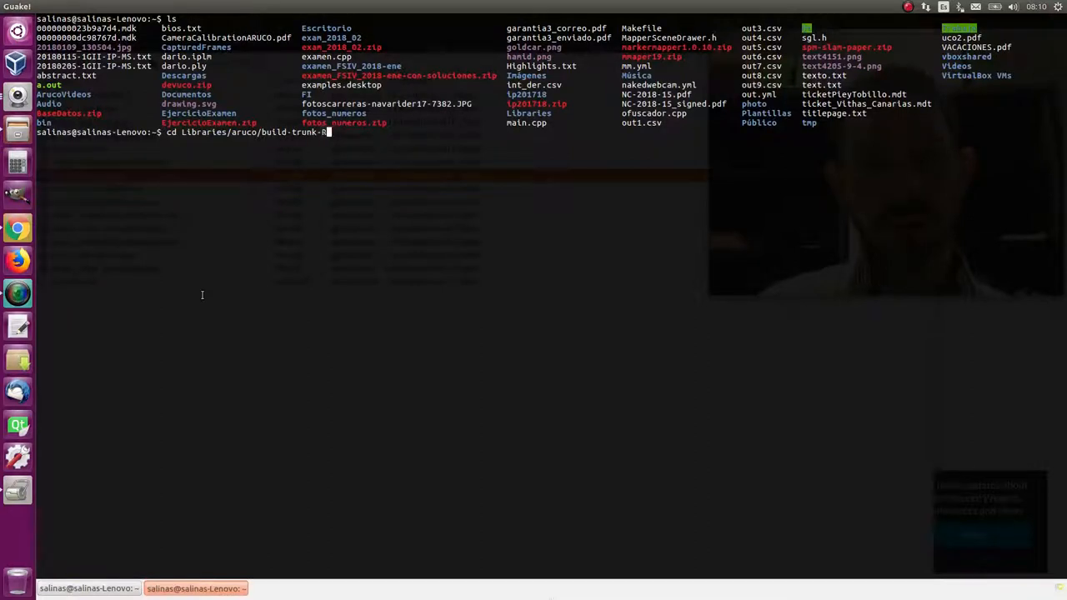
pyautogui.press('Tab')
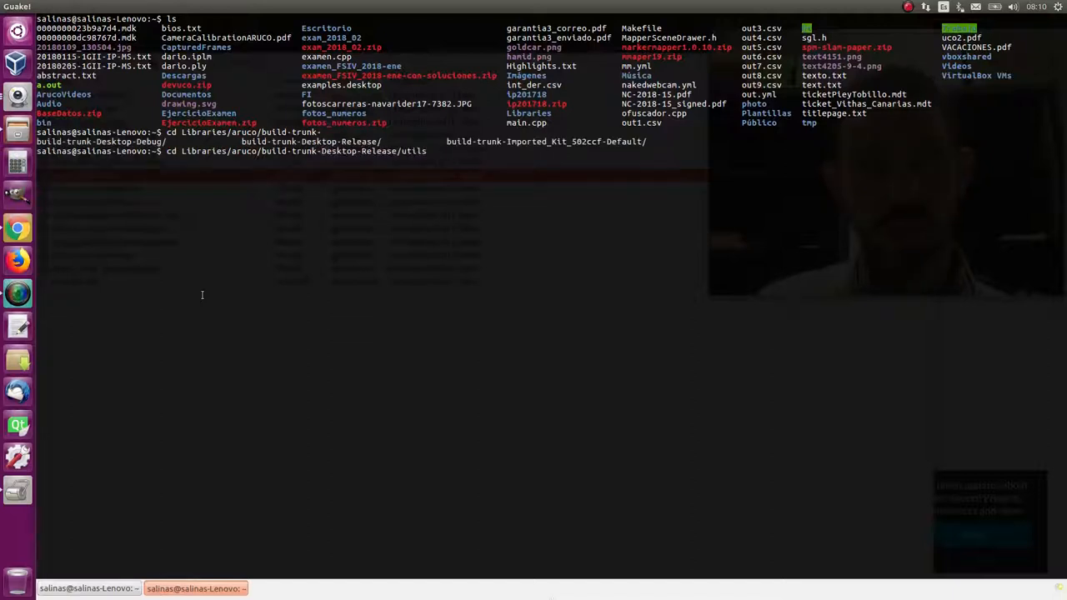
pyautogui.write('./aruco_')
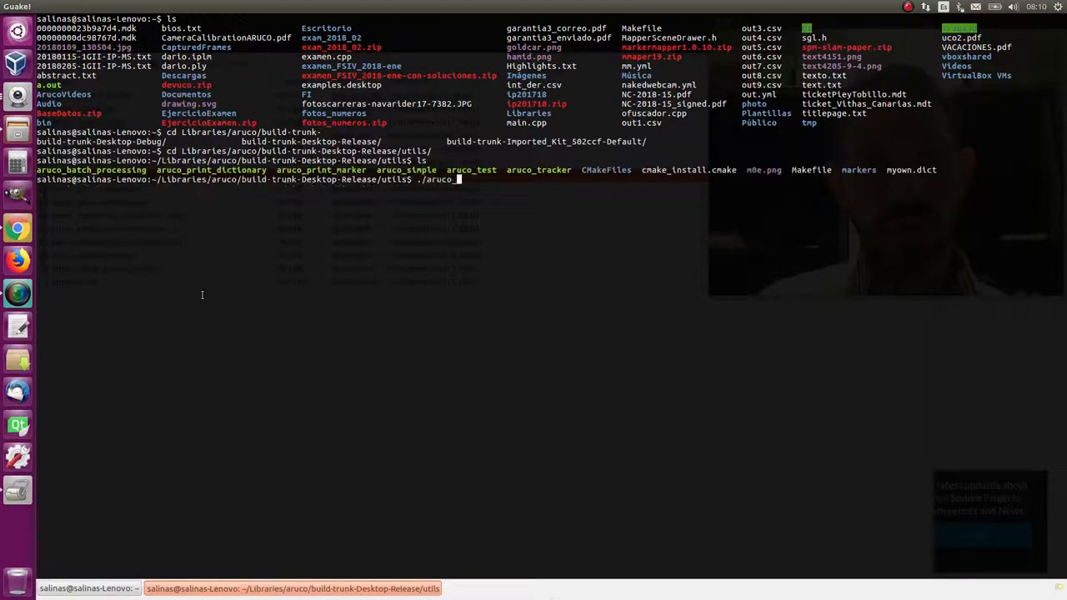
pyautogui.press('Return')
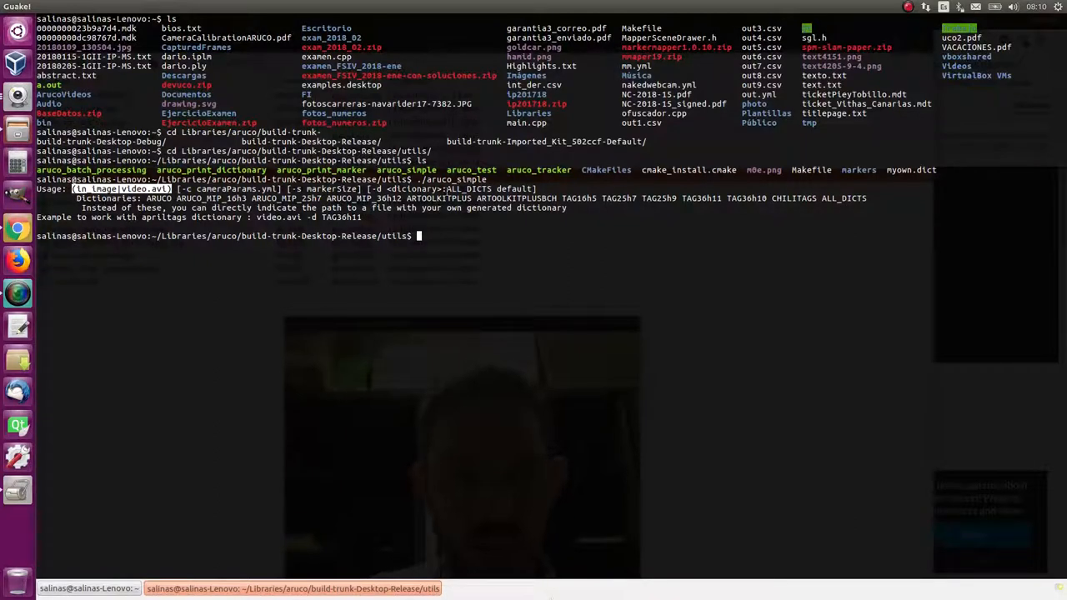
pyautogui.moveTo(338, 331)
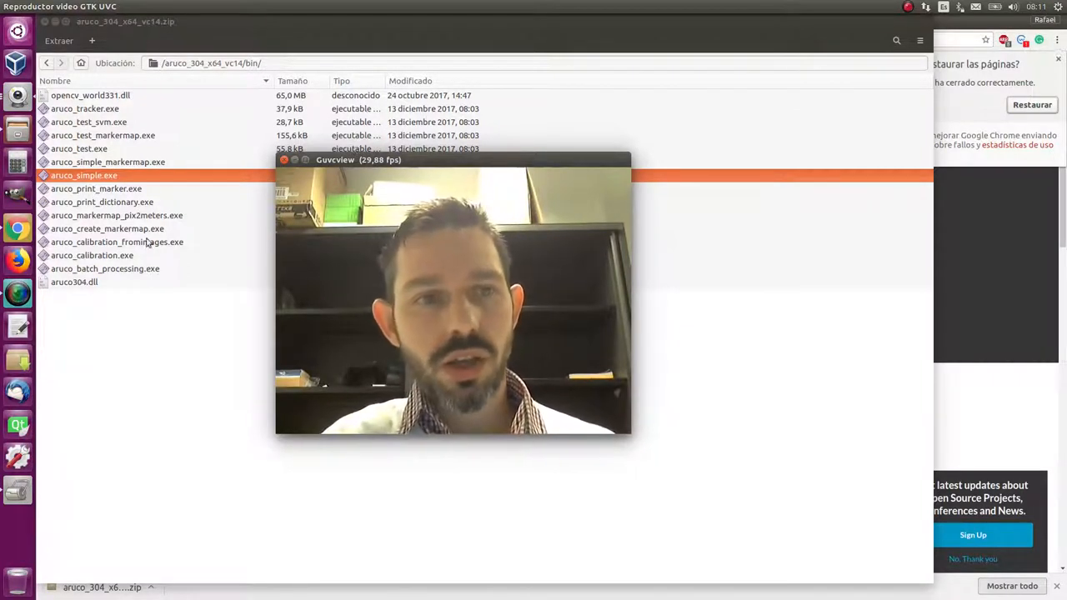
pyautogui.moveTo(19, 292)
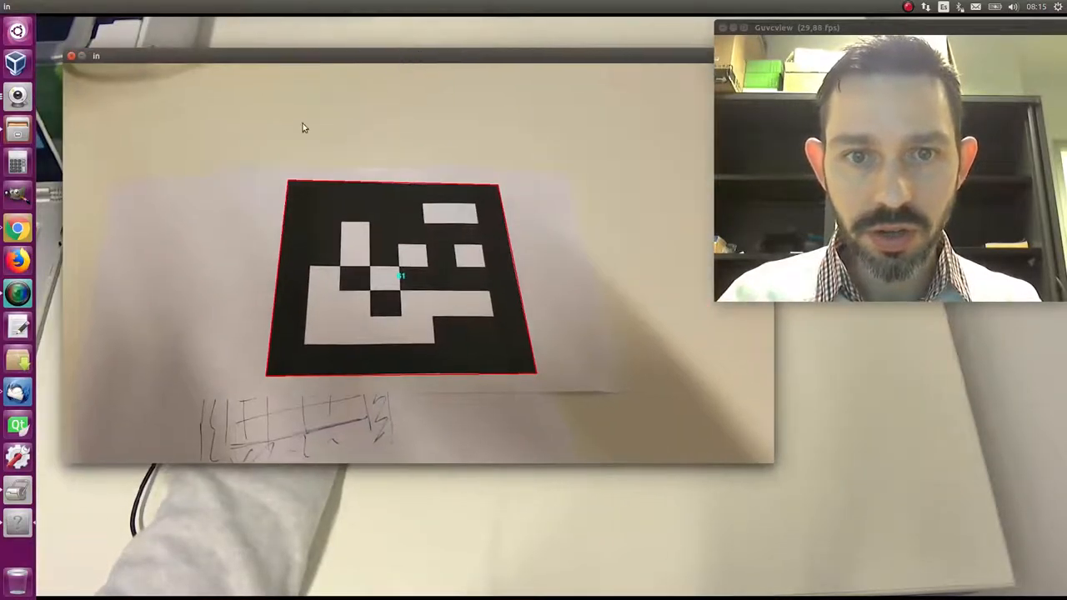
pyautogui.moveTo(403, 277)
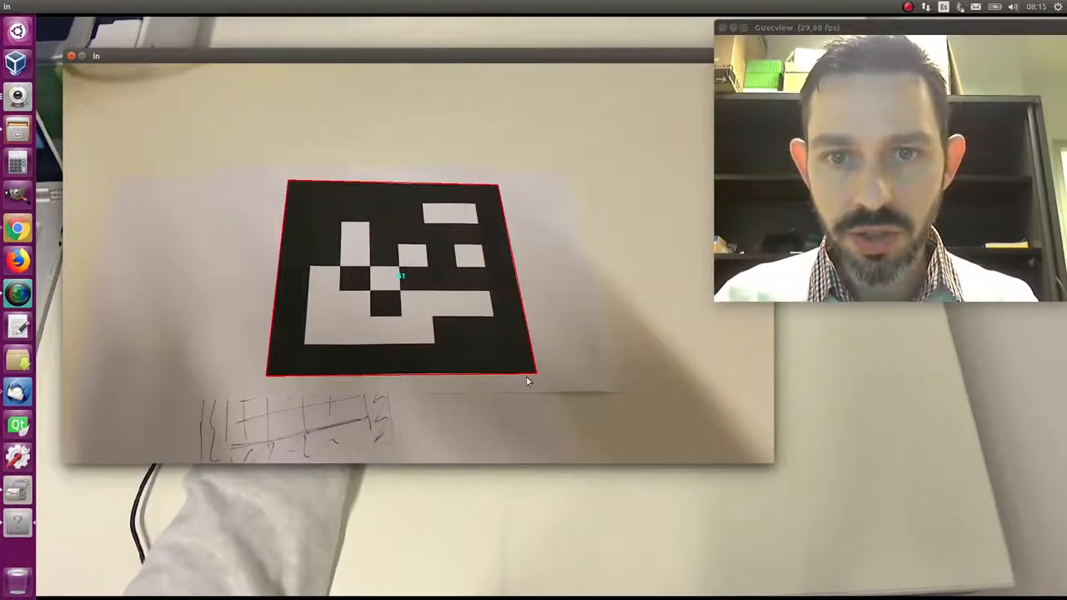
pyautogui.moveTo(503, 314)
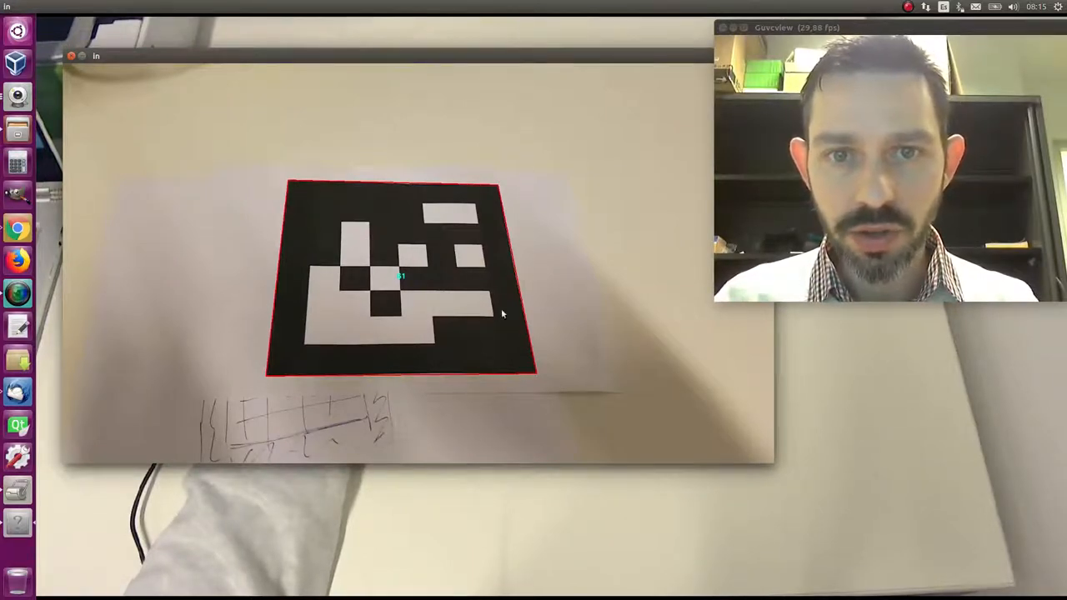